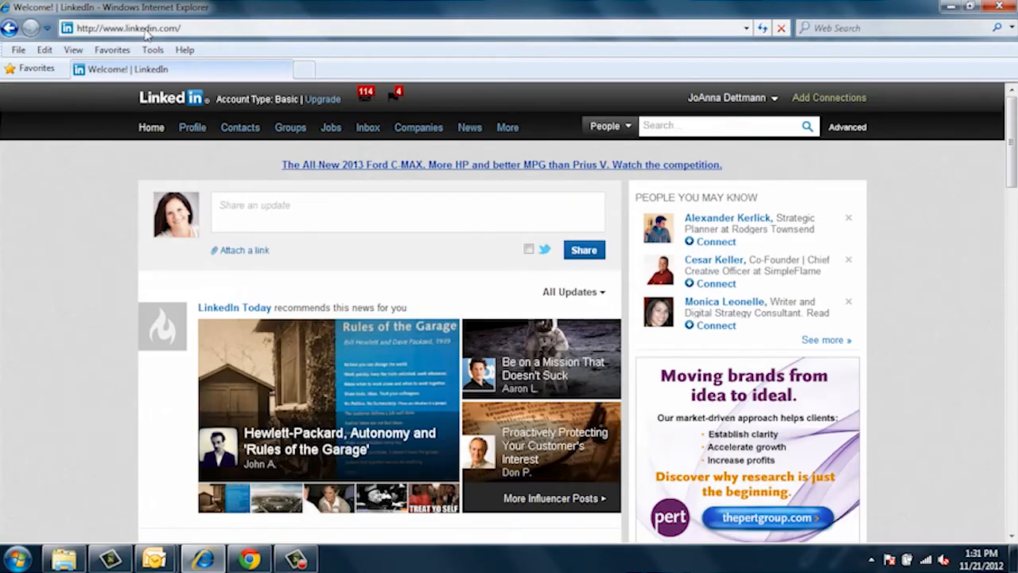
Open Edit Profile from LinkedIn's Profile menu and scroll to the public profile URL.
left_click(192, 128)
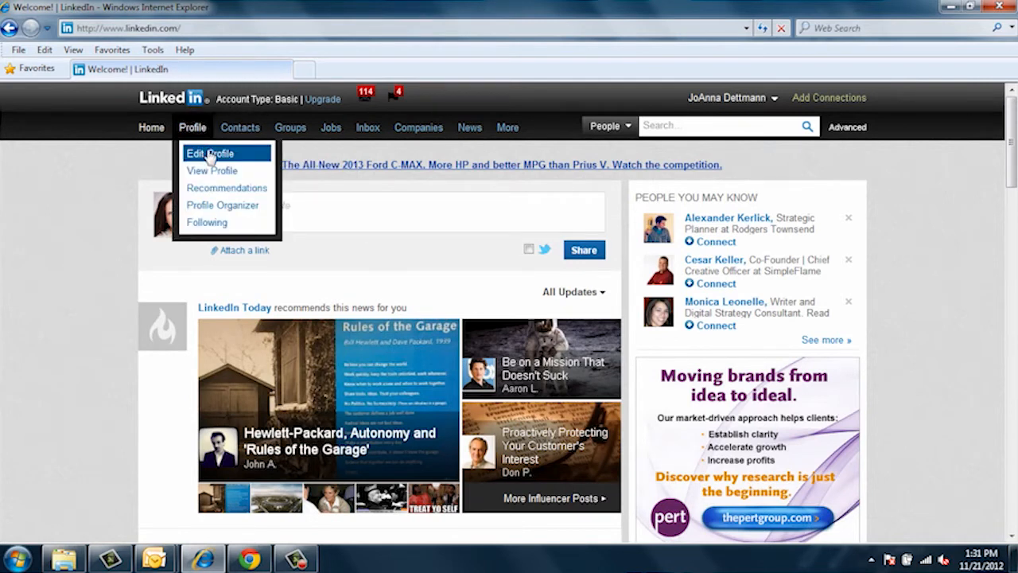
left_click(210, 152)
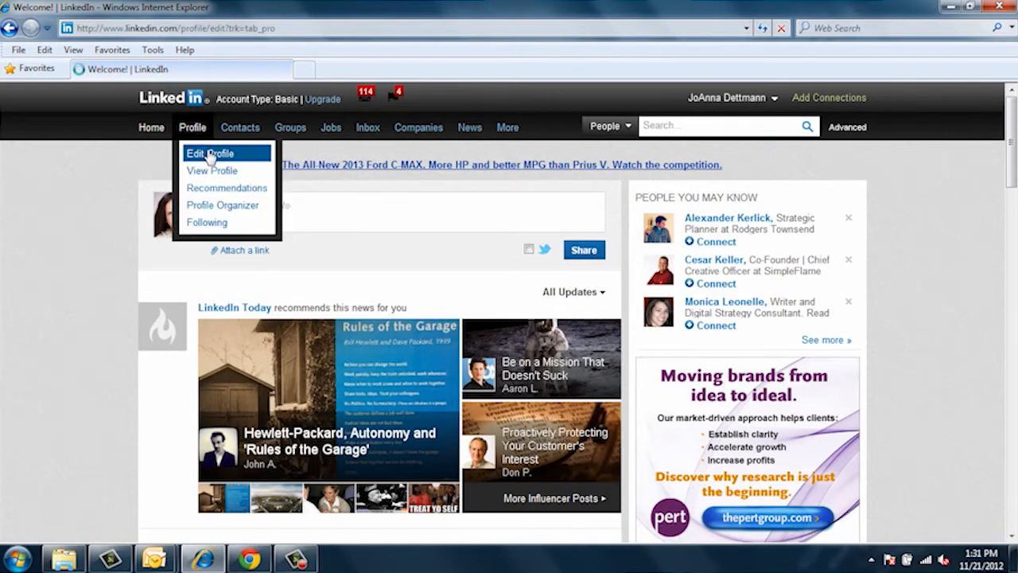
left_click(210, 152)
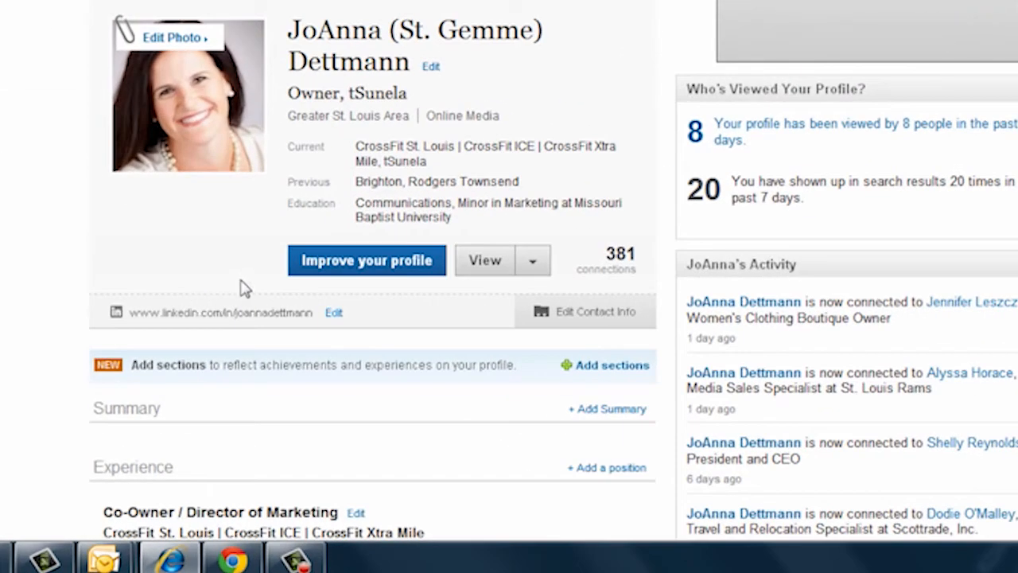
scroll("down", 3)
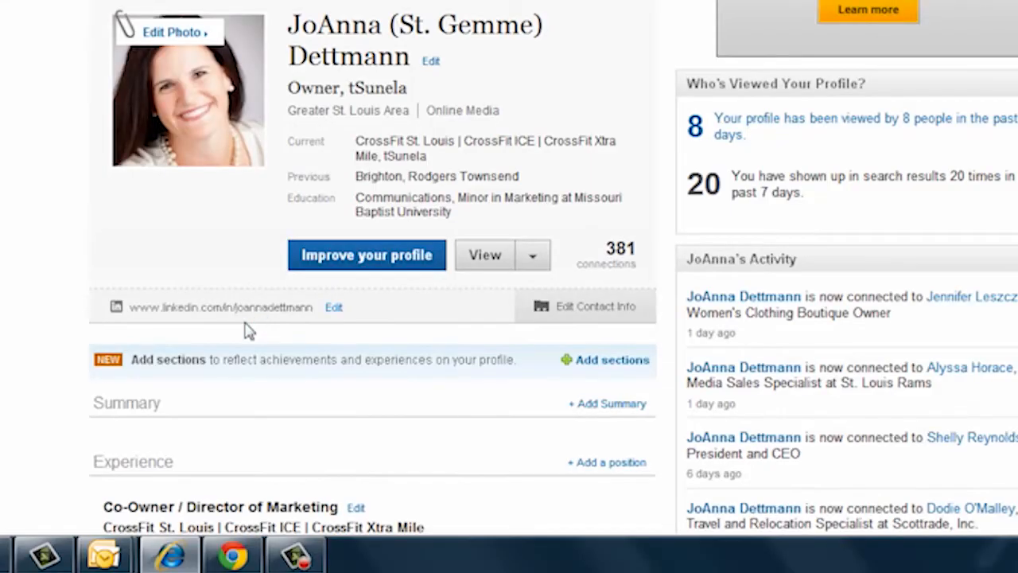
mouse_move(367, 316)
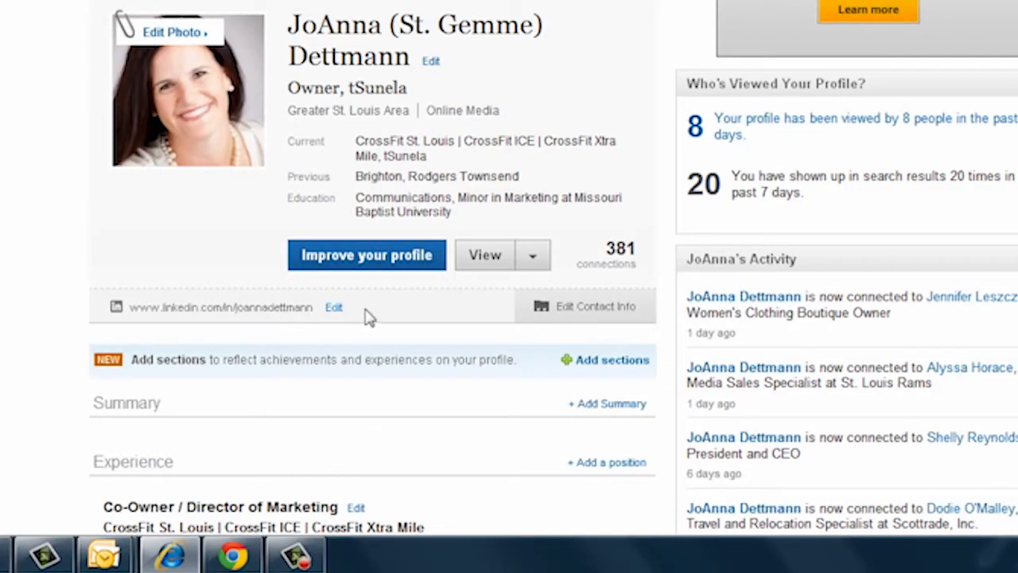
mouse_move(333, 307)
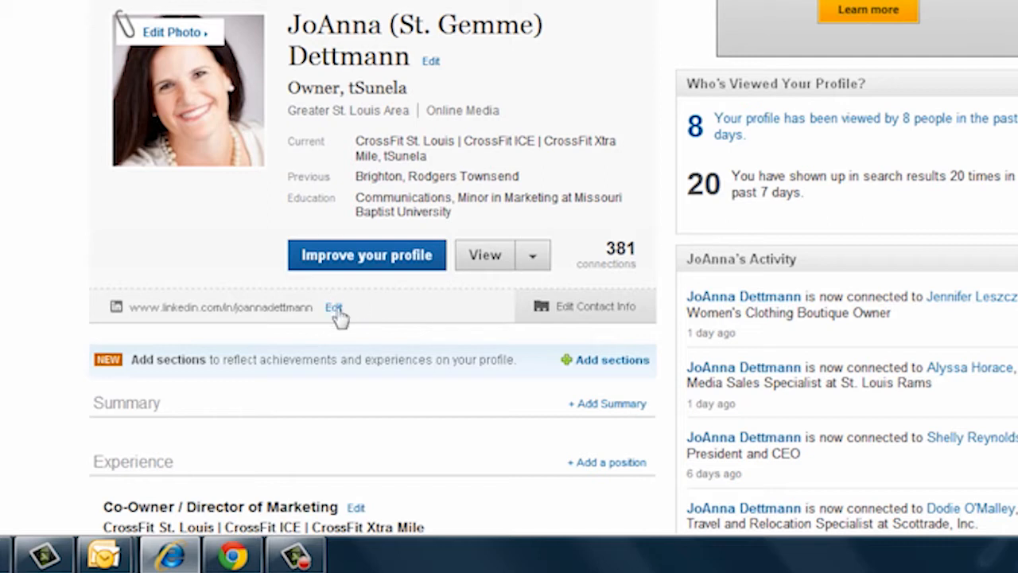
Open the public profile settings and scroll down to Profile Badges.
left_click(333, 307)
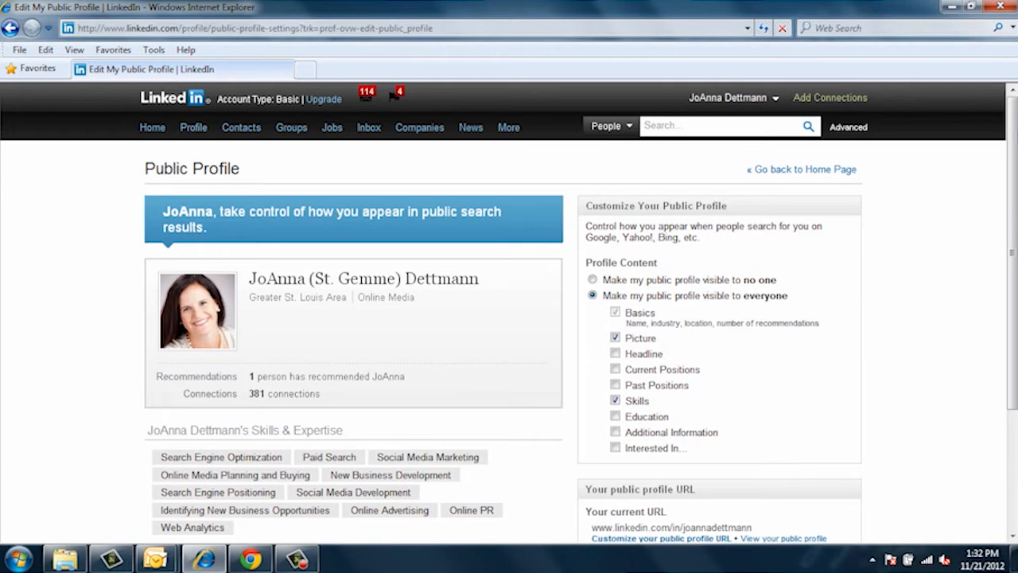
scroll("down", 3)
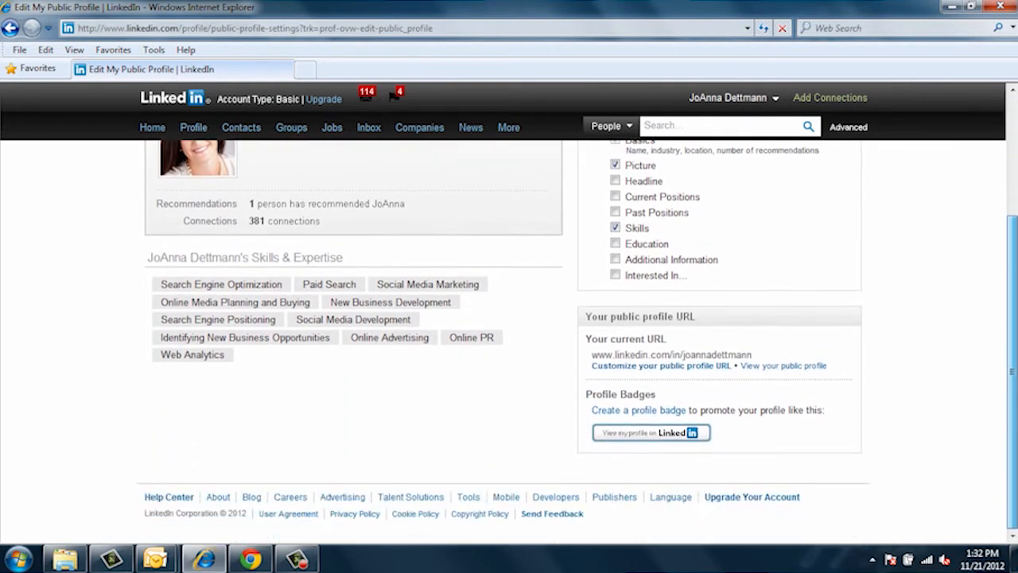
mouse_move(567, 441)
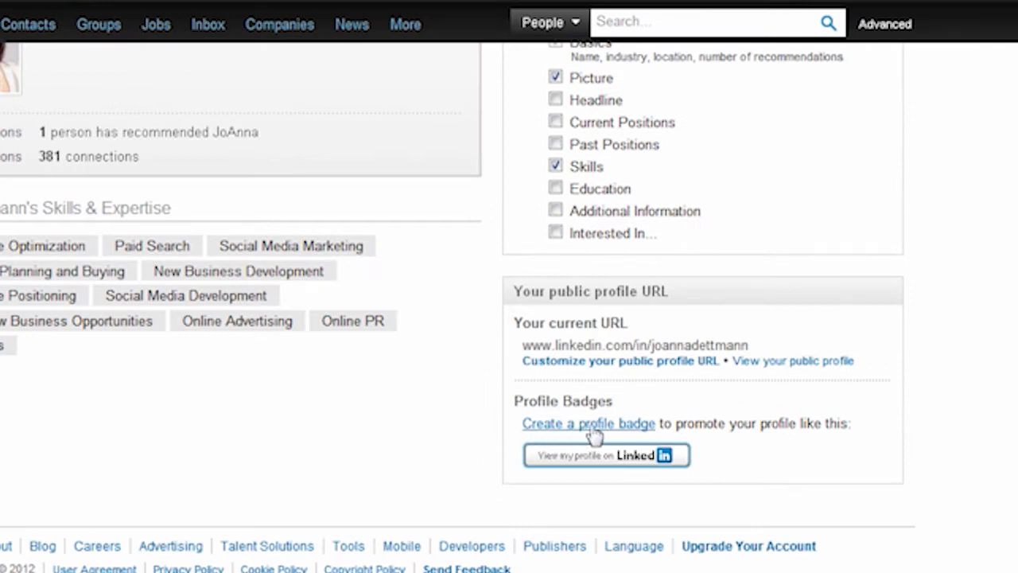
Copy the first 'View my profile' badge image from LinkedIn's profile badges page.
left_click(588, 423)
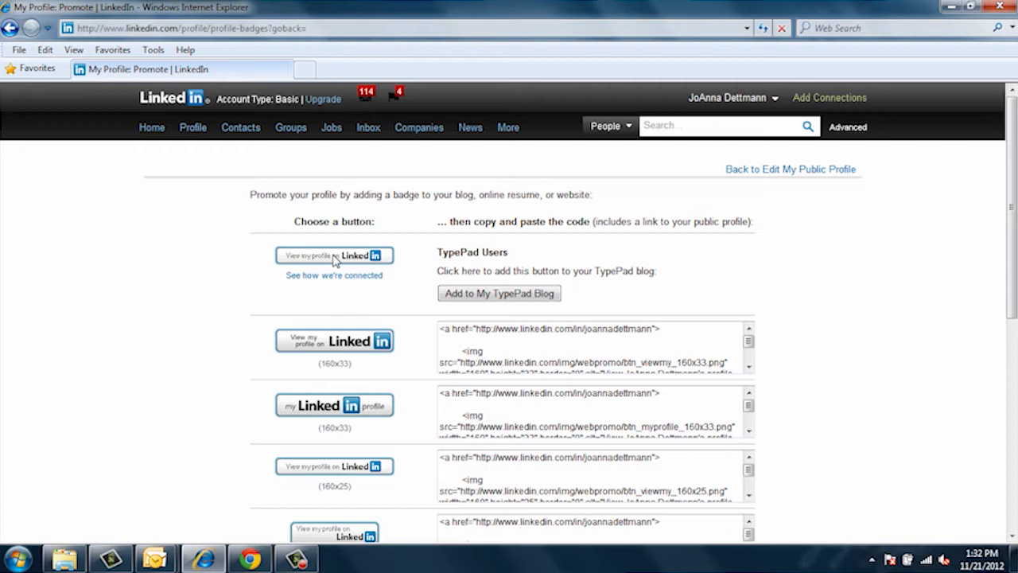
right_click(334, 254)
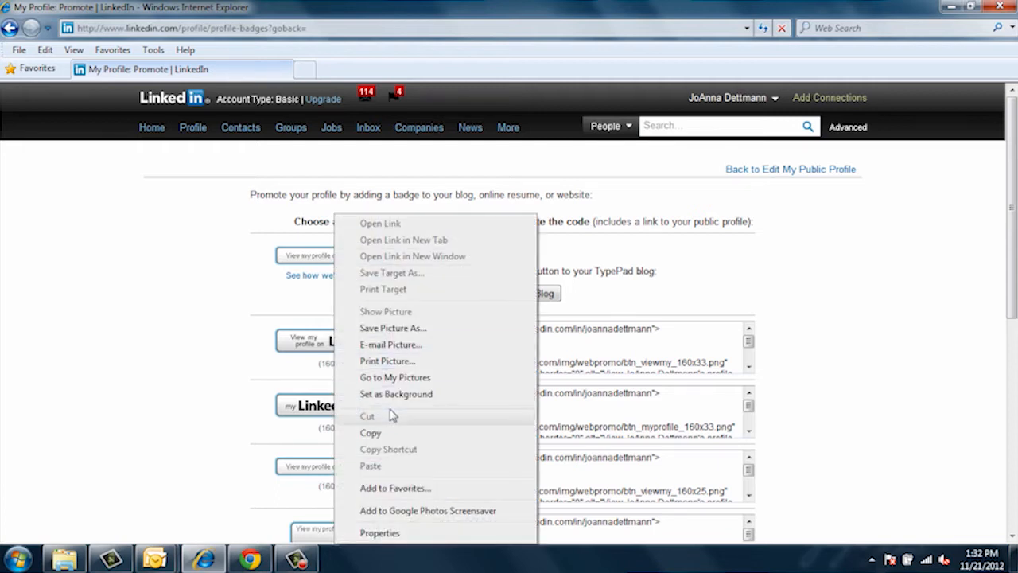
left_click(292, 437)
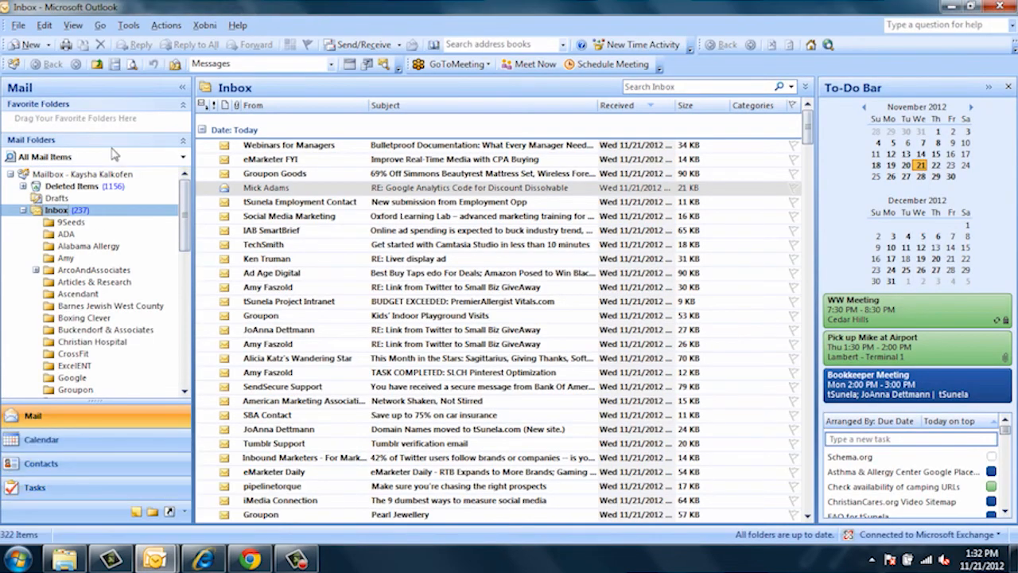
mouse_move(129, 52)
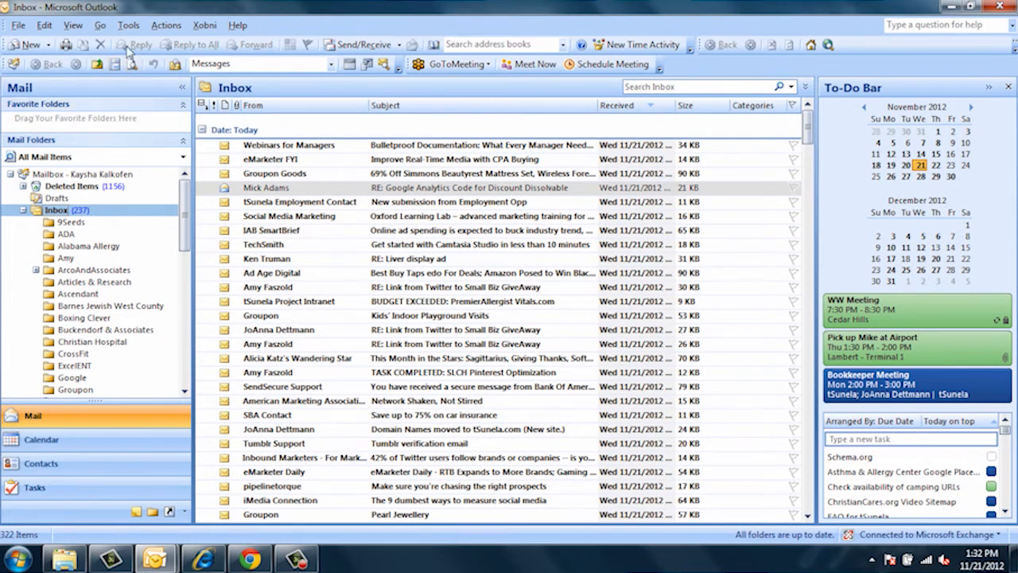
Open Outlook's Mail Format options and then the Signatures and Stationery window.
left_click(128, 25)
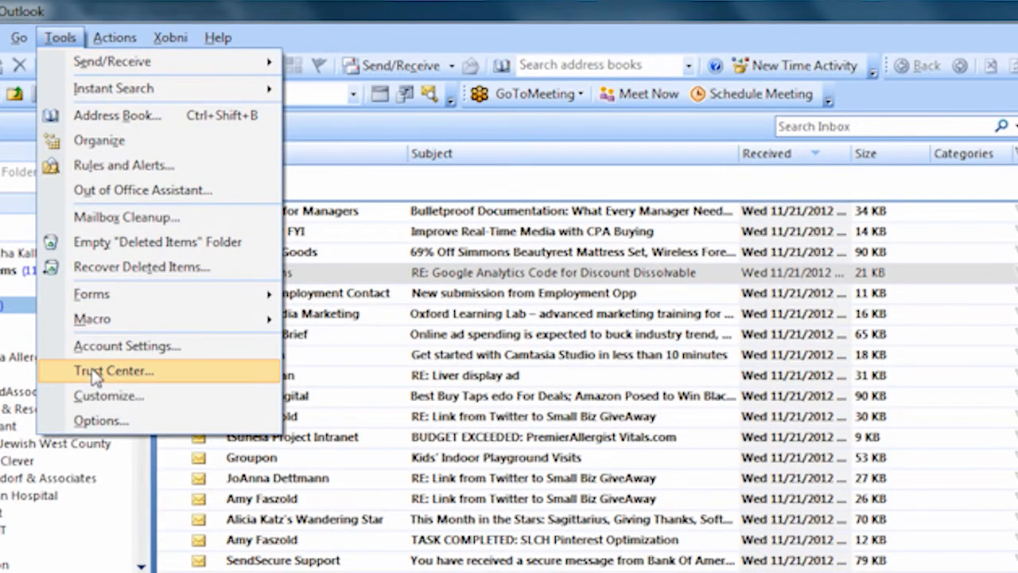
left_click(98, 420)
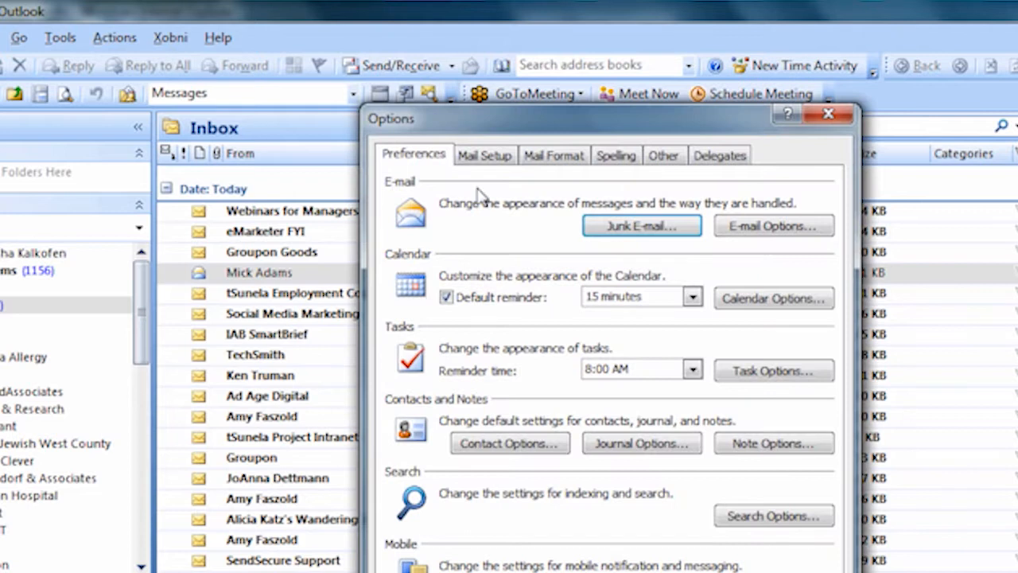
left_click(554, 155)
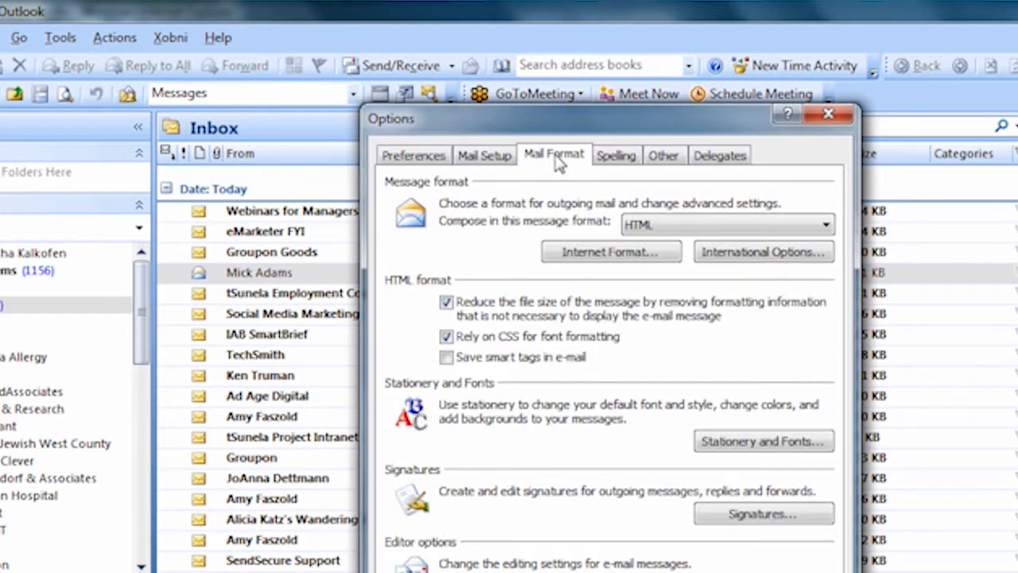
left_click(763, 513)
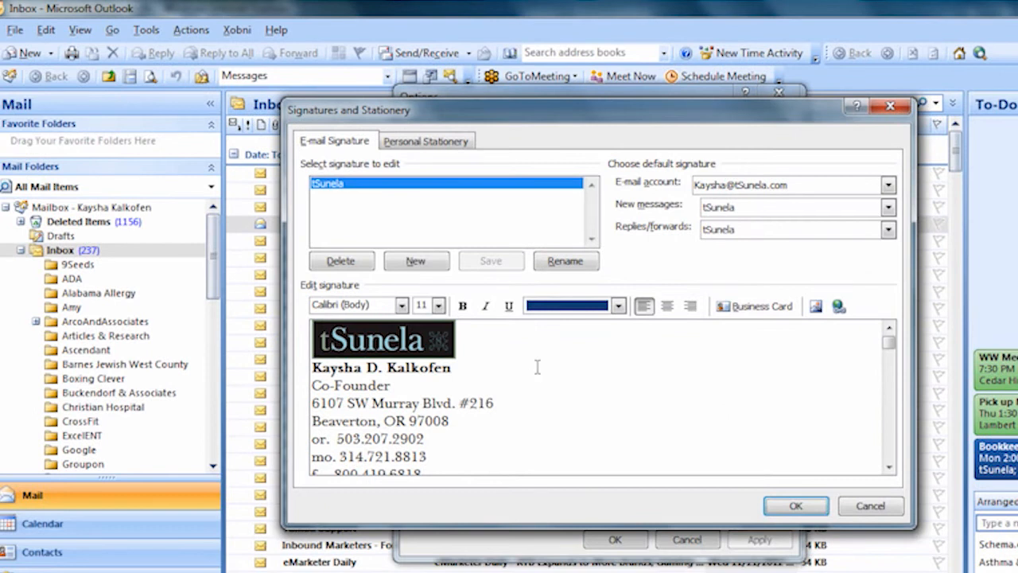
mouse_move(769, 422)
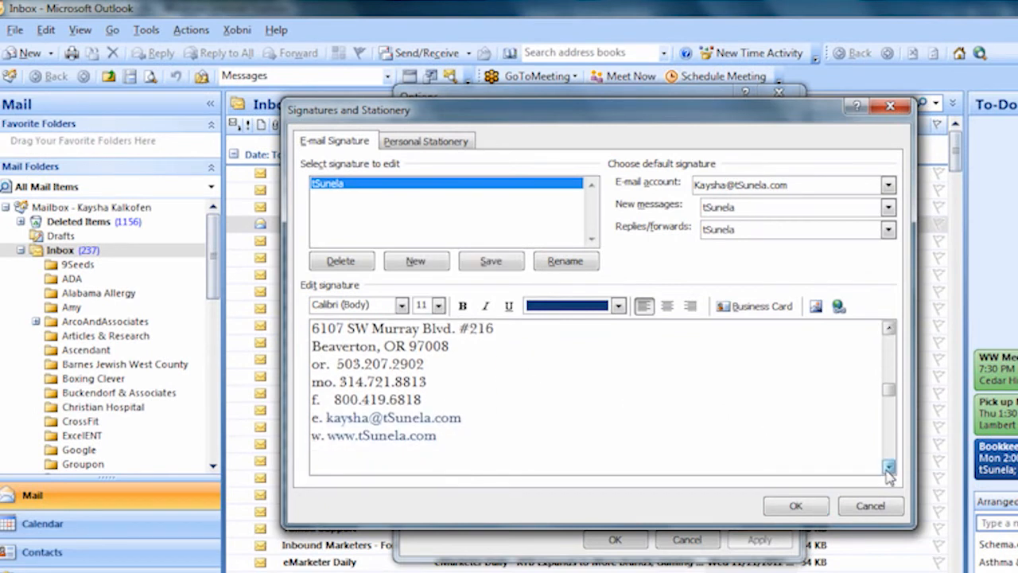
Select the pasted LinkedIn badge below the tSunela signature's website line and start Insert Hyperlink.
scroll("down", 3)
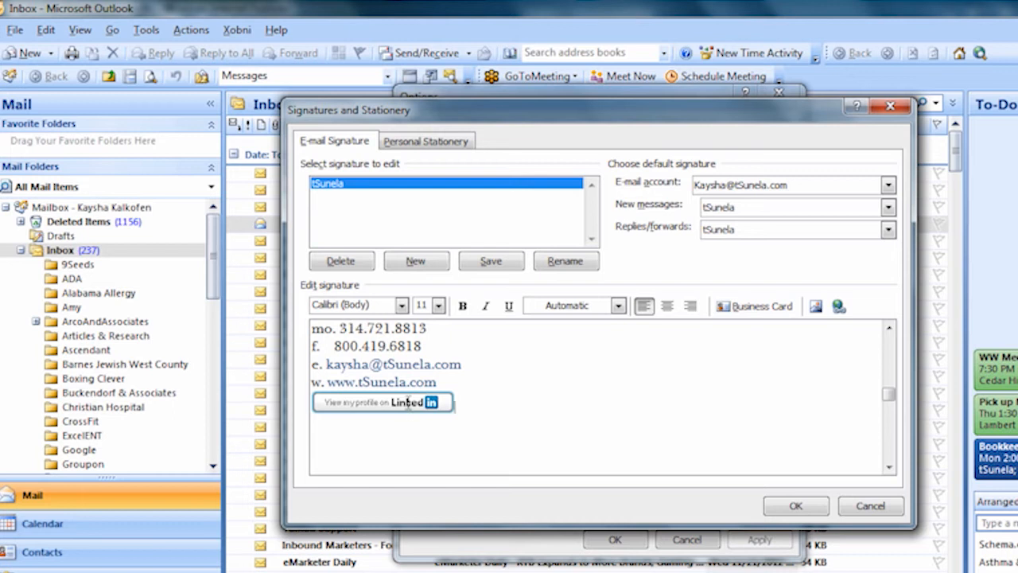
left_click(382, 401)
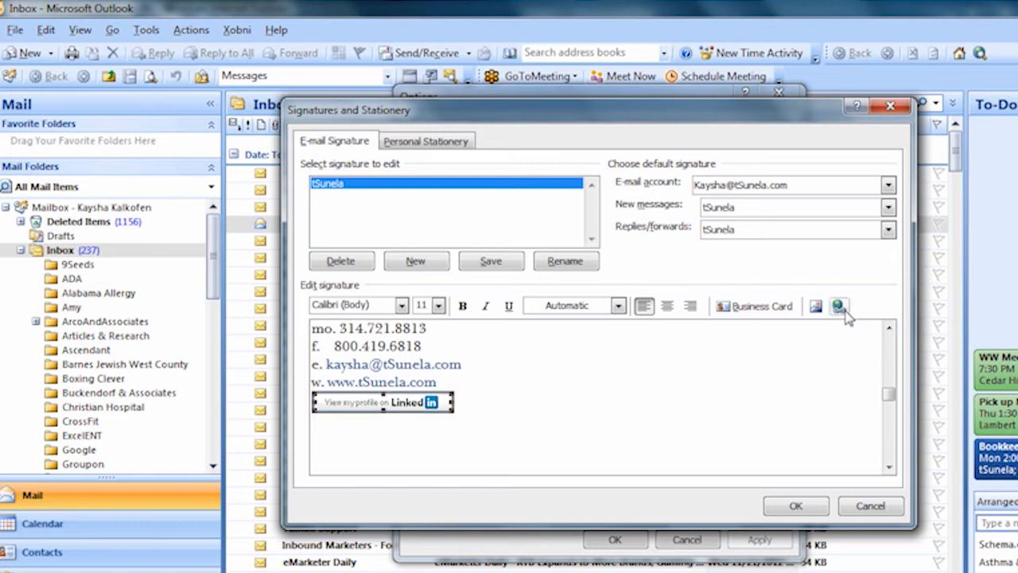
mouse_move(838, 307)
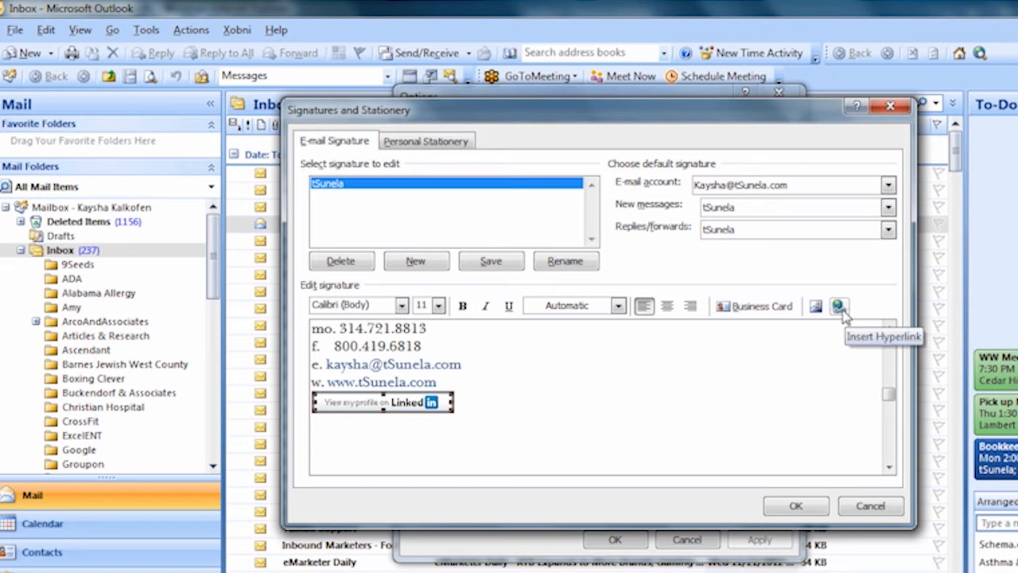
left_click(838, 306)
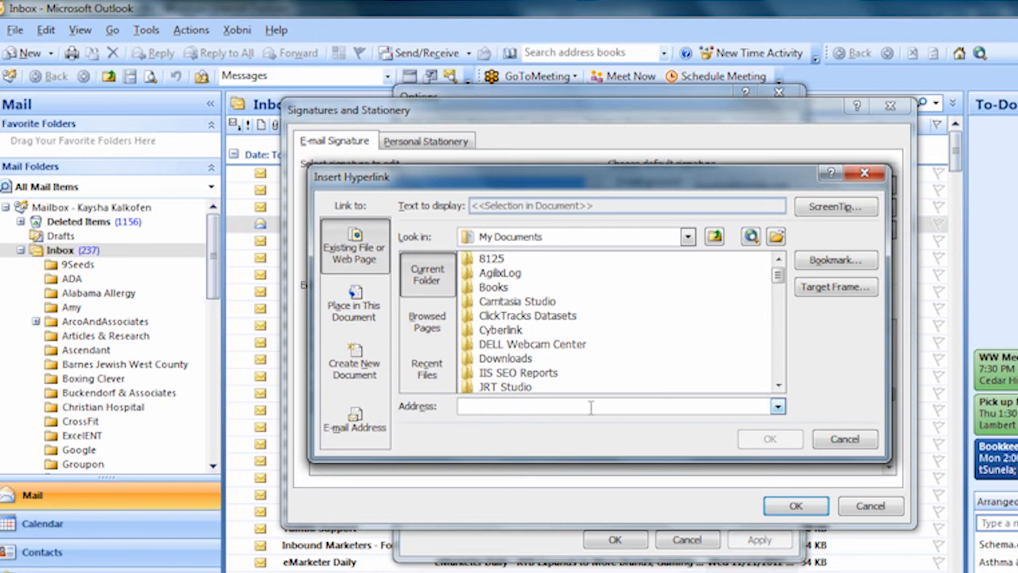
Link the badge to the LinkedIn public profile URL and confirm all settings windows.
type("www.linkedin.com")
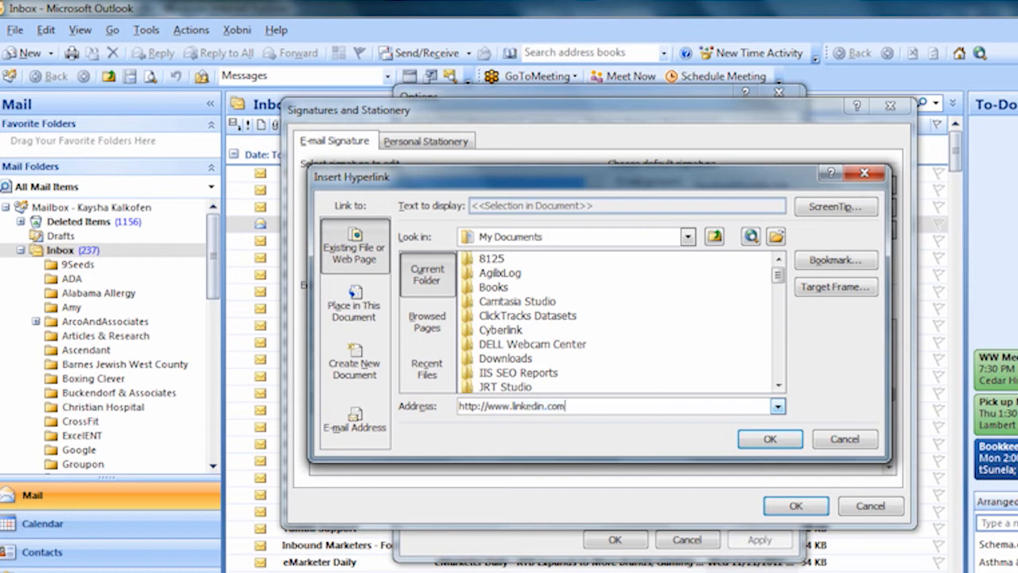
type("/in")
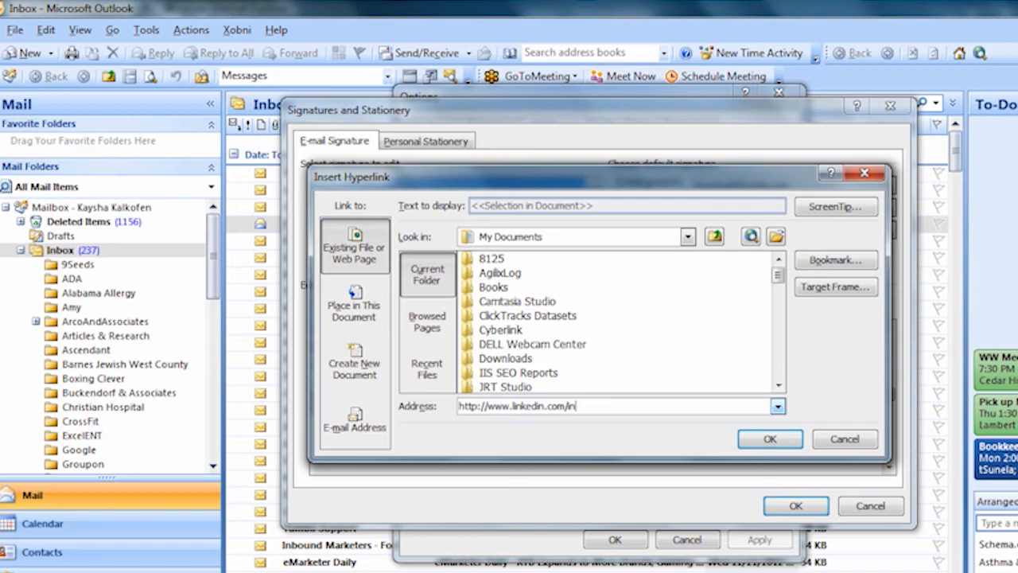
type("joannadettma")
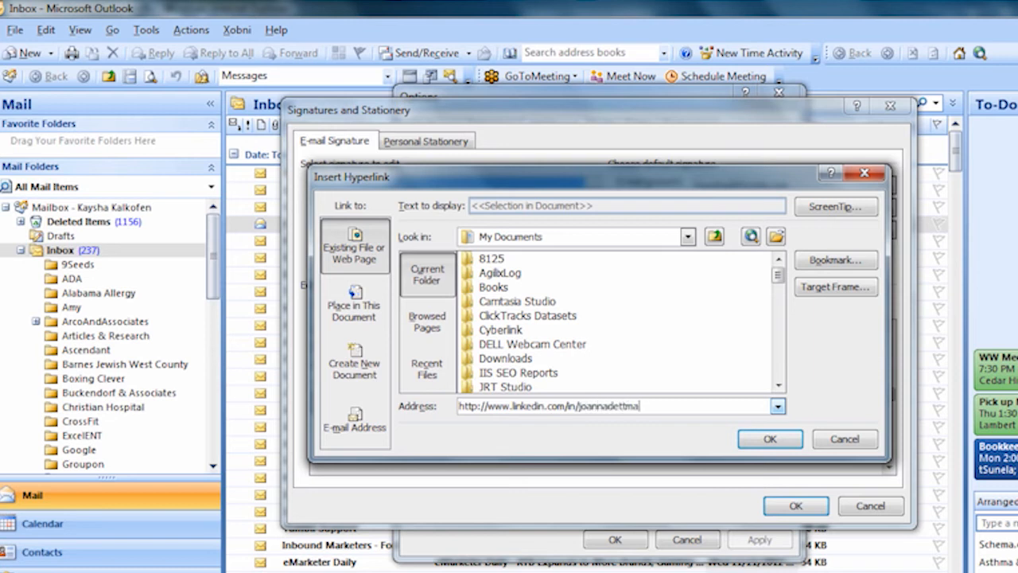
type("nn")
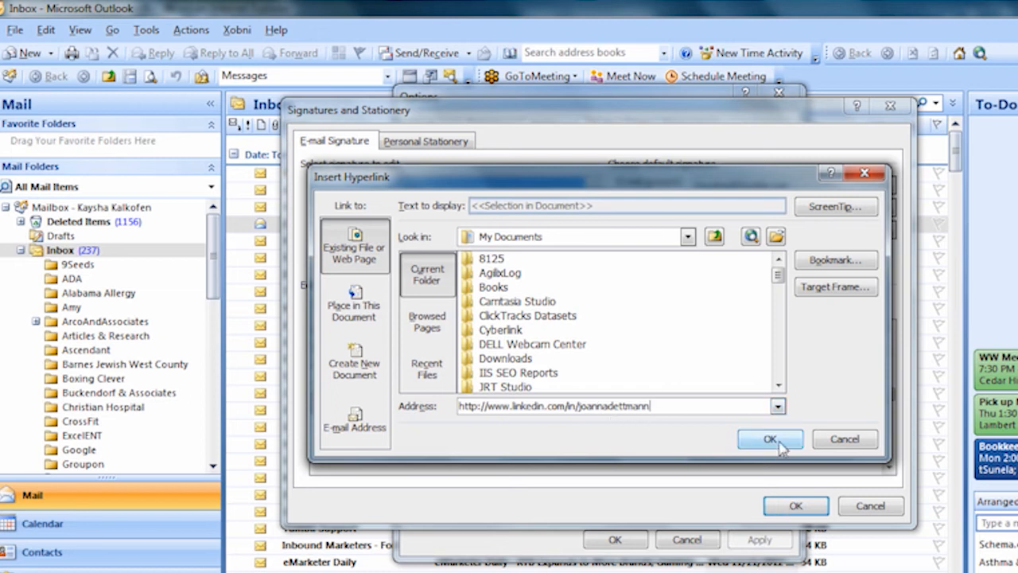
left_click(769, 439)
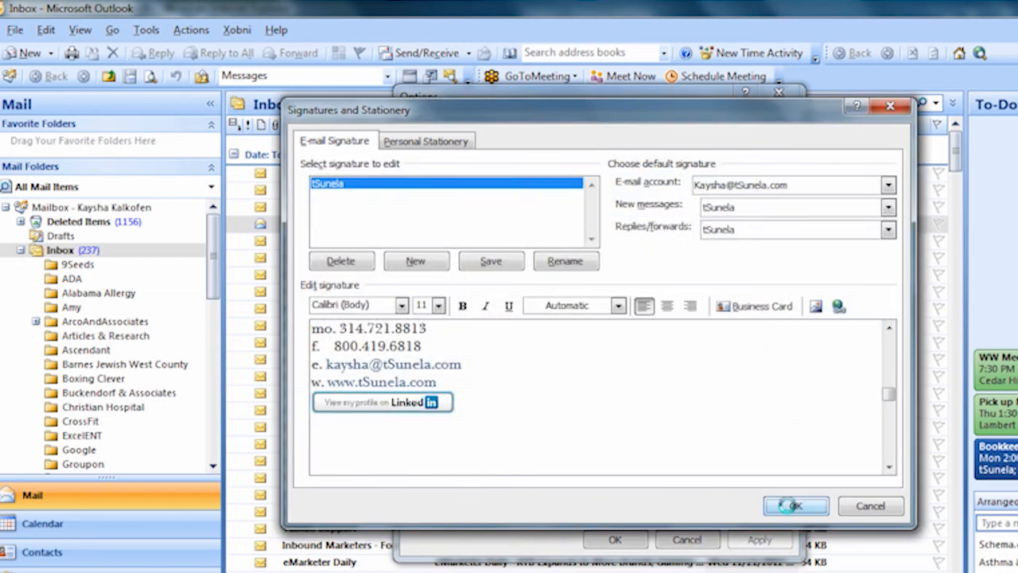
left_click(795, 504)
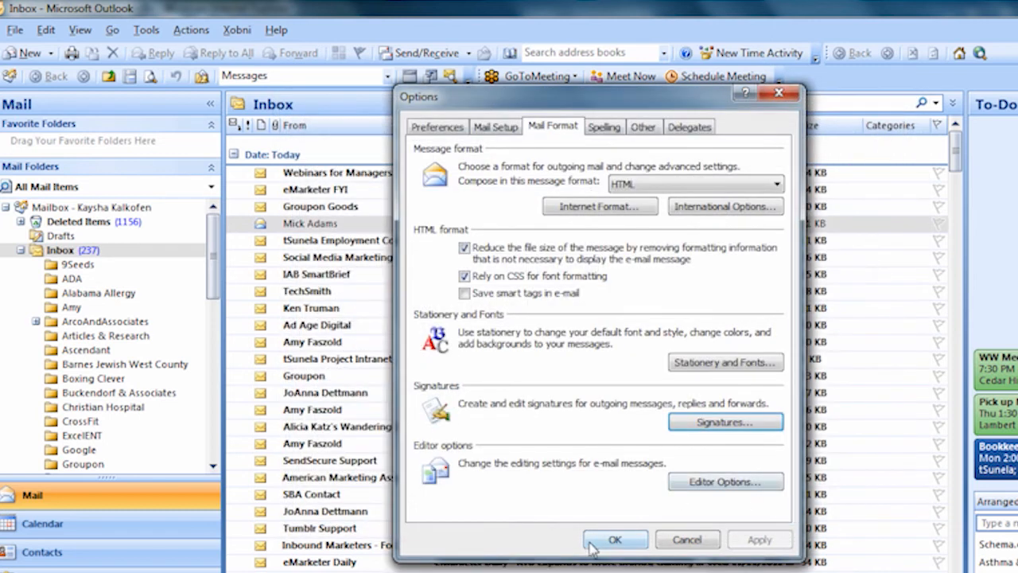
left_click(615, 539)
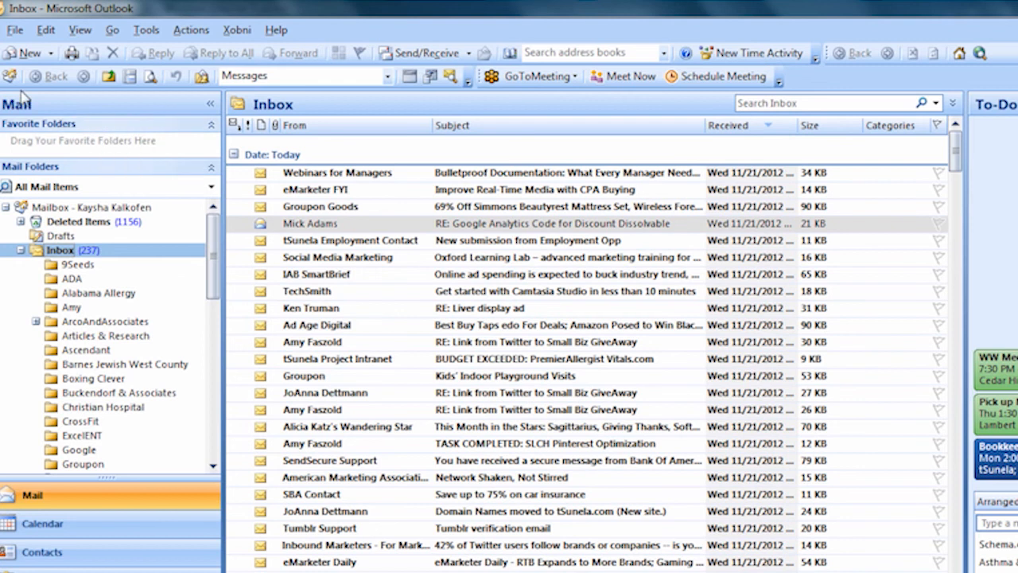
In a new message, follow the signature's LinkedIn badge to the profile page.
left_click(22, 52)
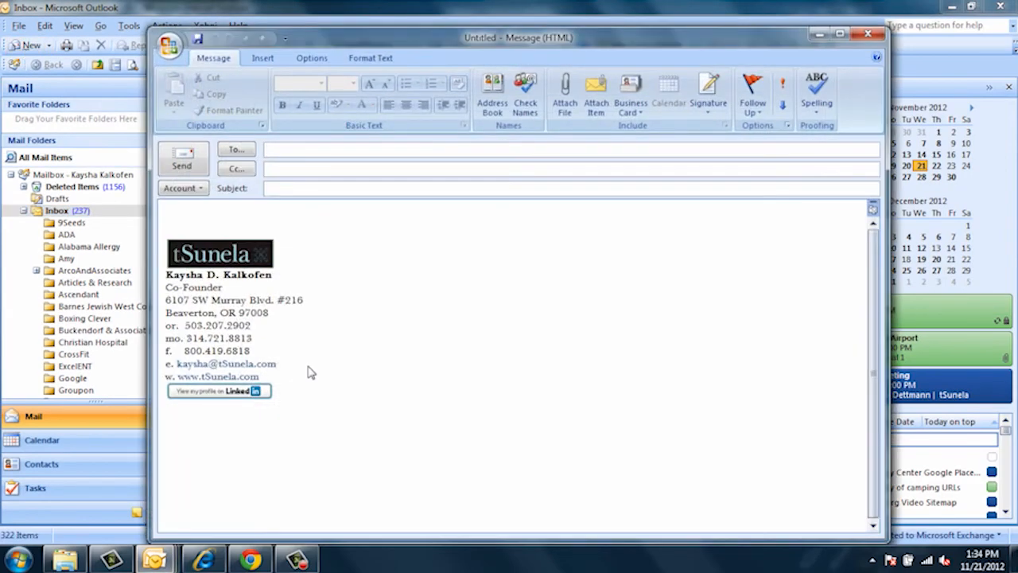
mouse_move(244, 436)
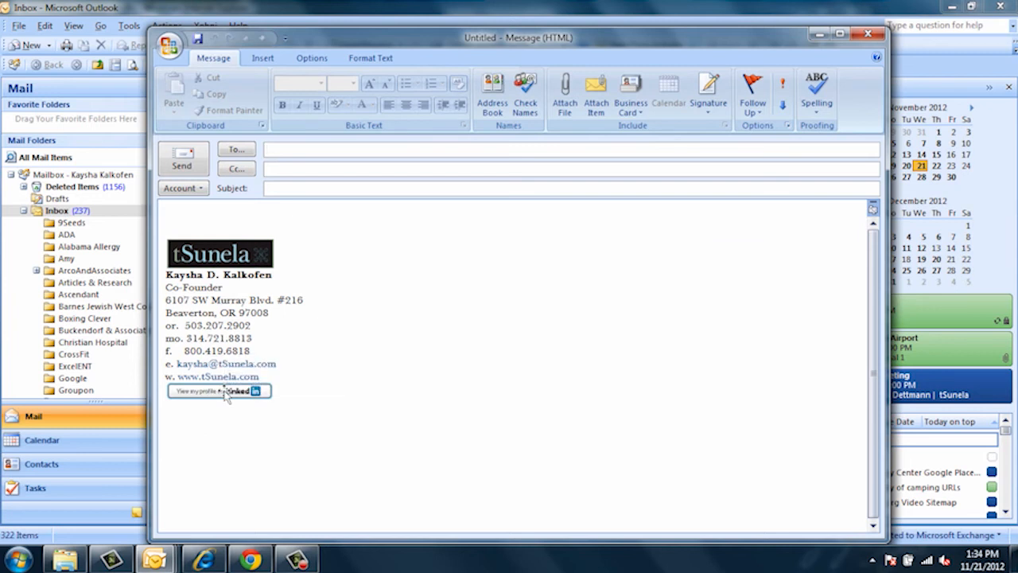
left_click(243, 390)
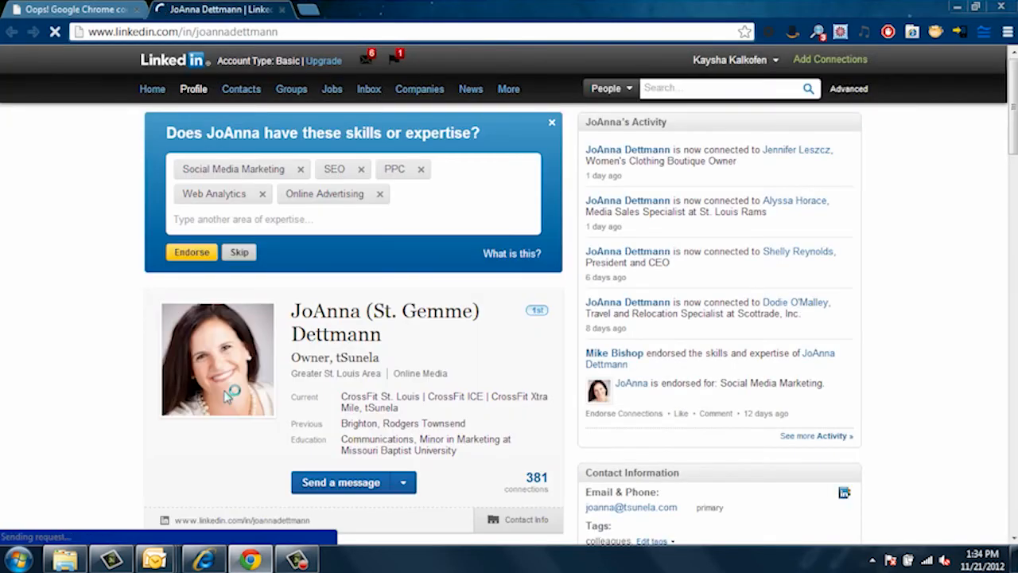